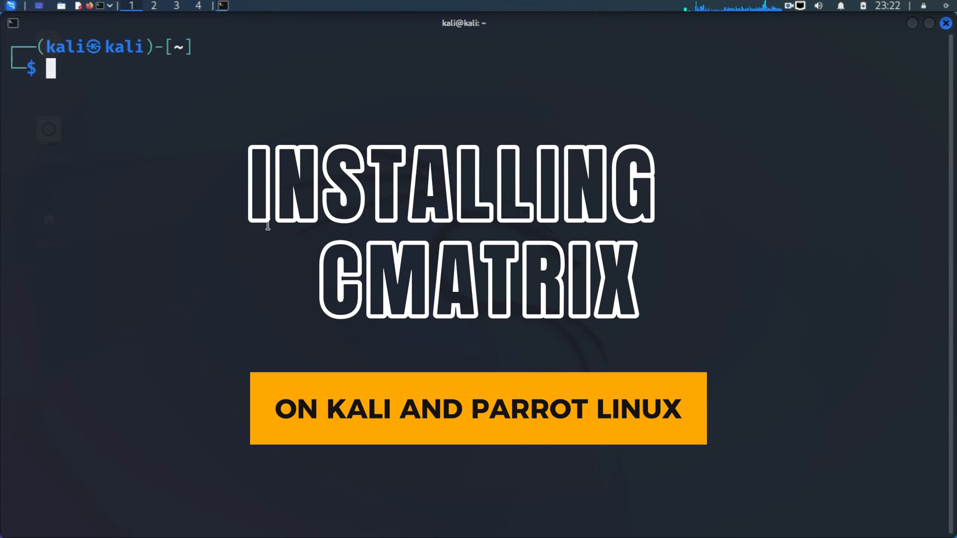
# - Run the sudo package-list refresh, entering the password so apt reports 1917 upgradable packages
pyautogui.write('sudo systemctl start apache2')
pyautogui.write('sudo apt update -y')
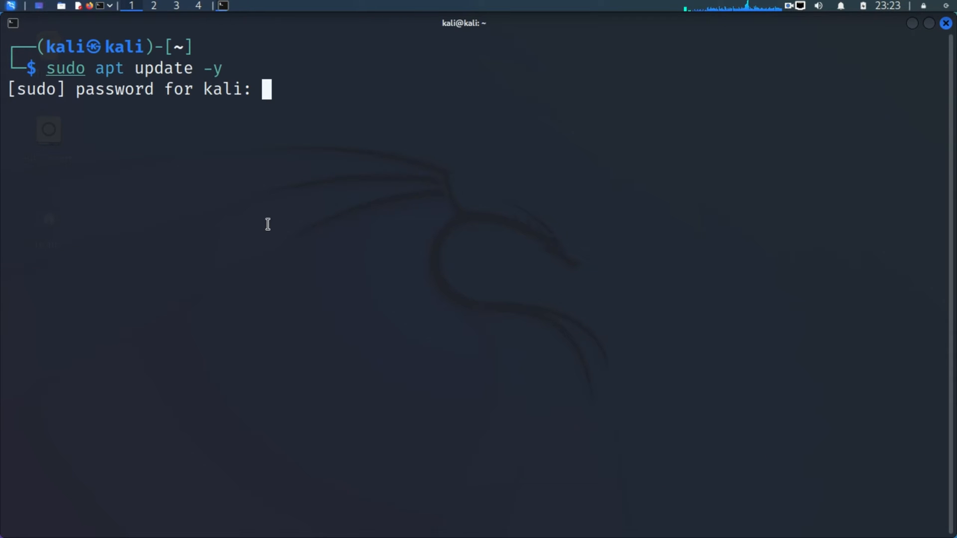
pyautogui.press('Return')
pyautogui.write('sudo apt')
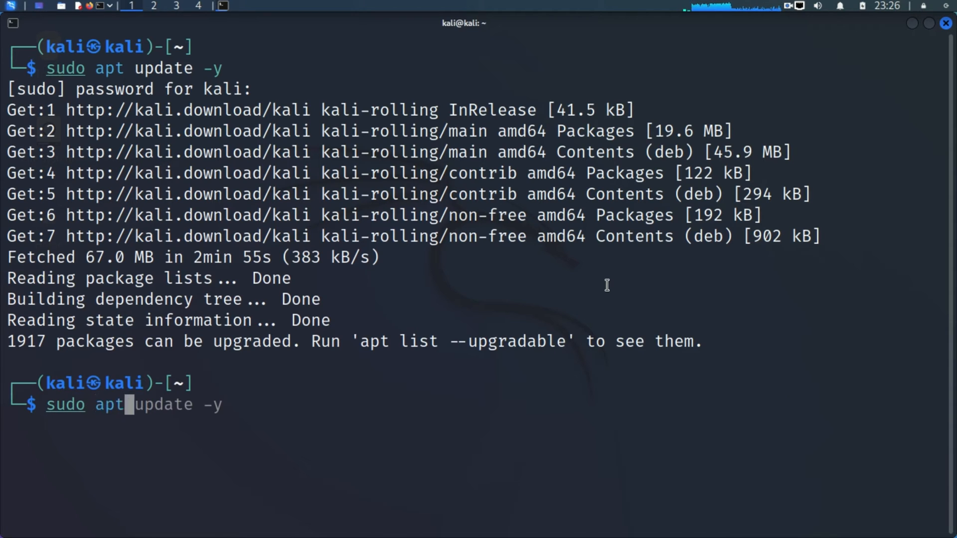
# - Enter 'sudo apt install cmatrix -y' to install the cmatrix package
pyautogui.write('install c')
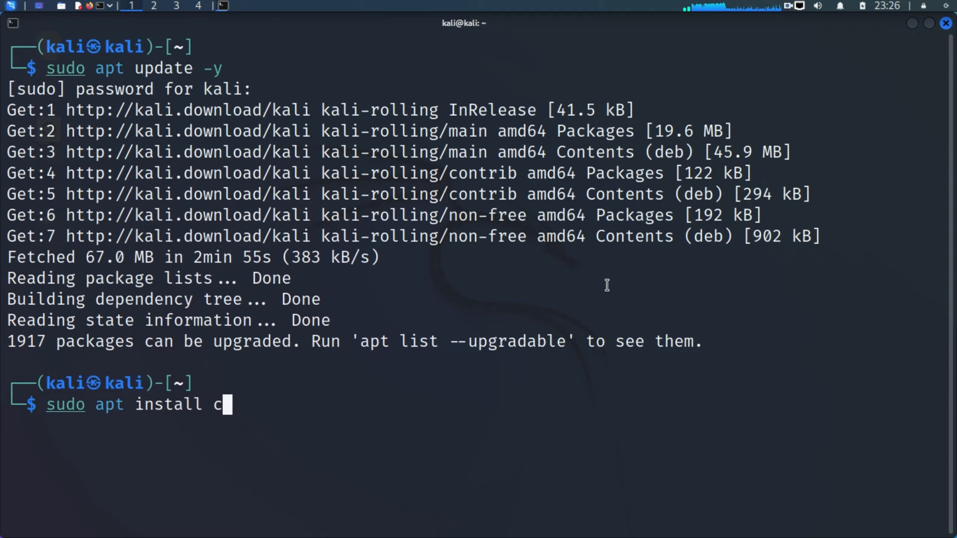
pyautogui.write('matrix')
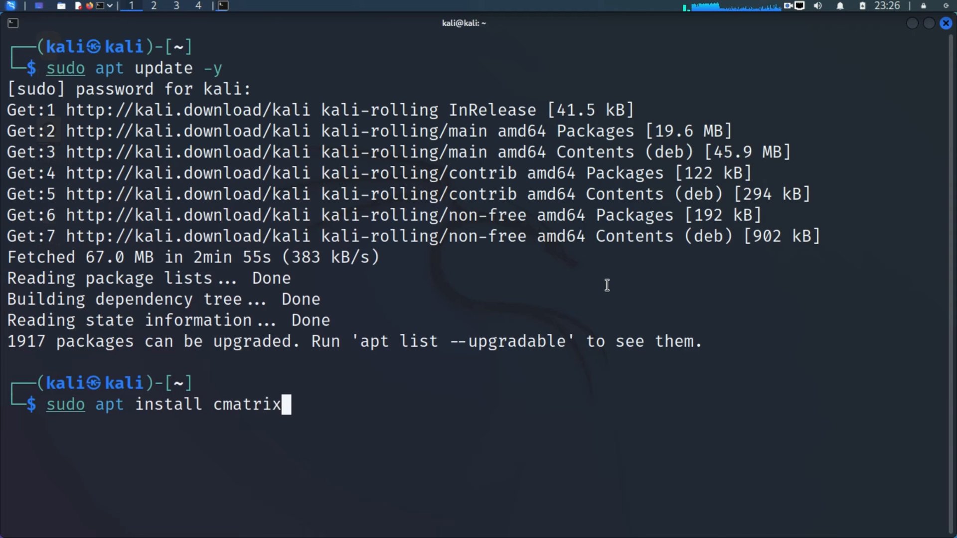
pyautogui.write('-y')
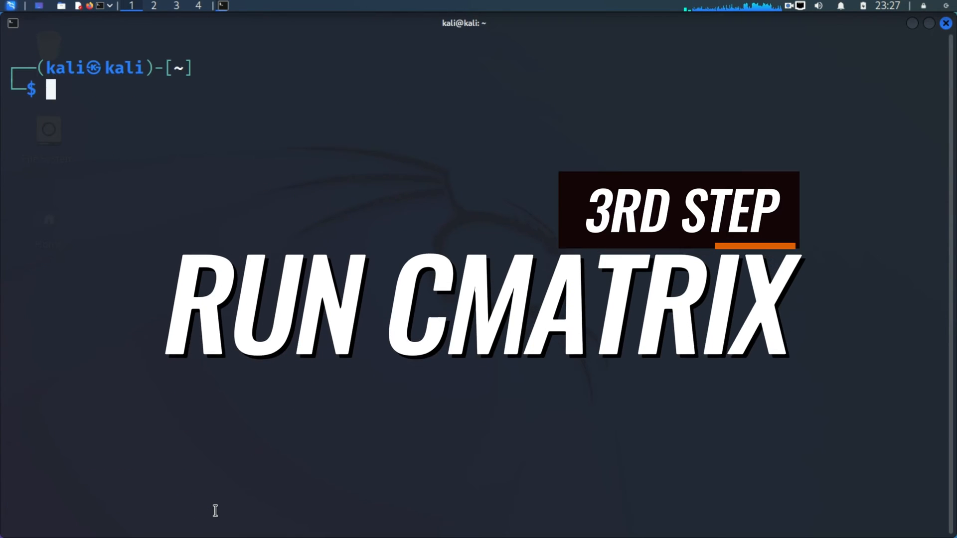
# - Run 'cmatrix' so falling green characters fill the terminal
pyautogui.write('cmatrix')
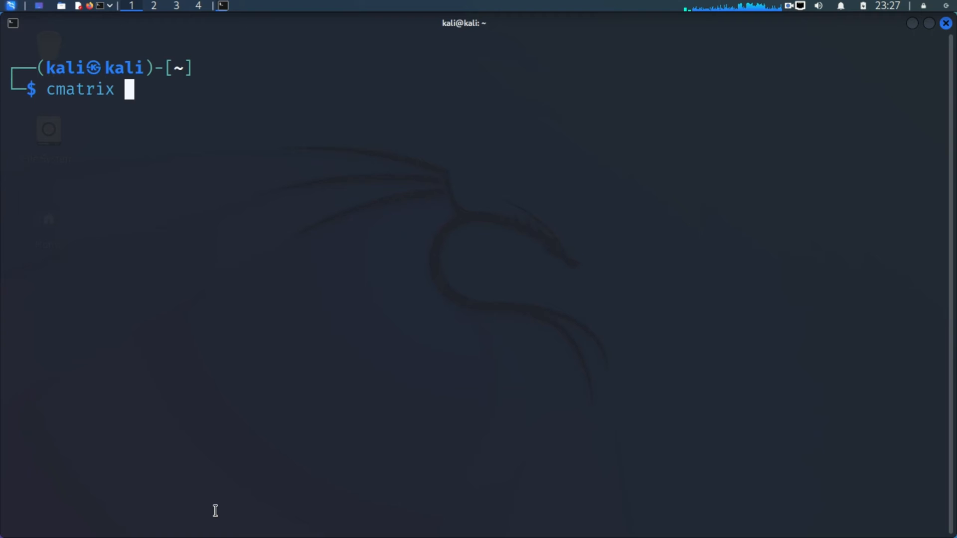
pyautogui.press('Return')
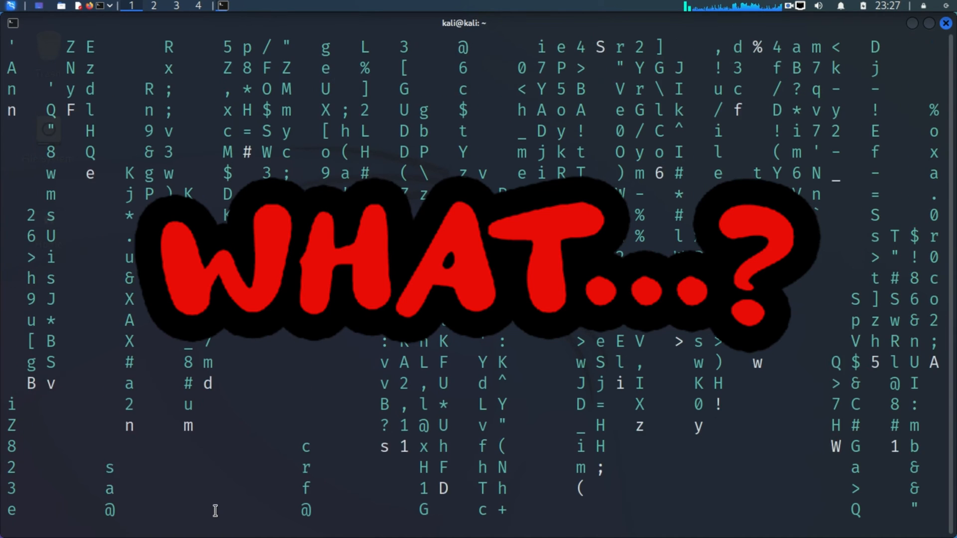